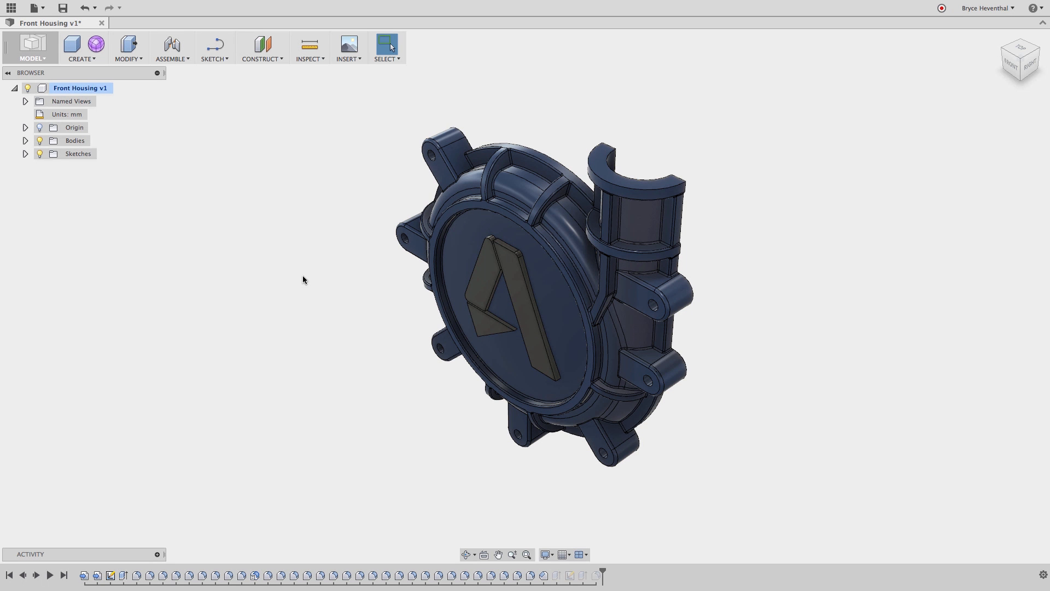
Switch to the CAM workspace via the workspace list, then show the Front Housing version history in the activity feed
{"action": "left_click", "coordinate": [31, 46]}
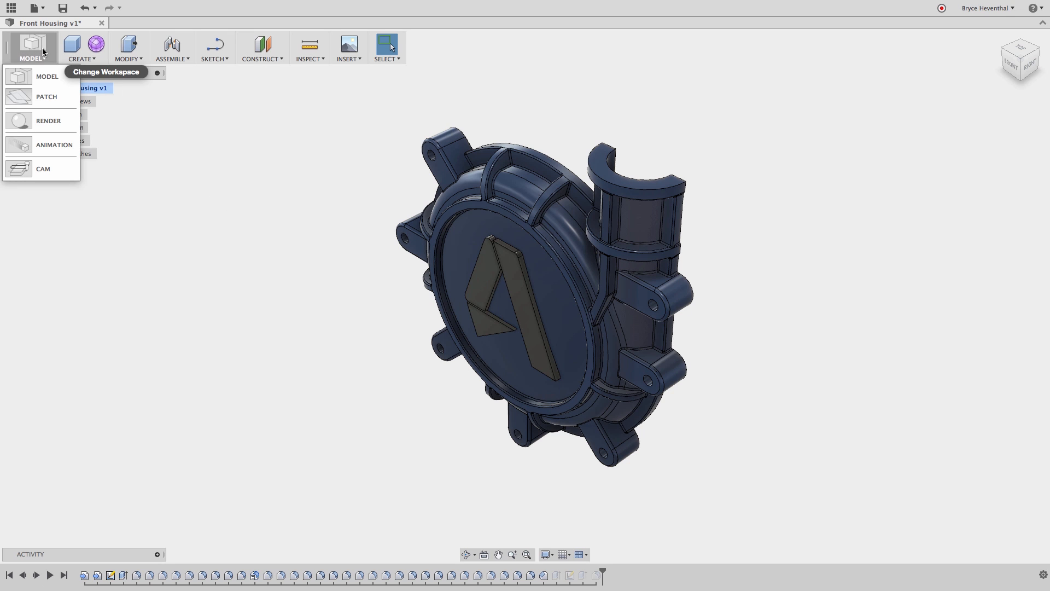
{"action": "mouse_move", "coordinate": [44, 123]}
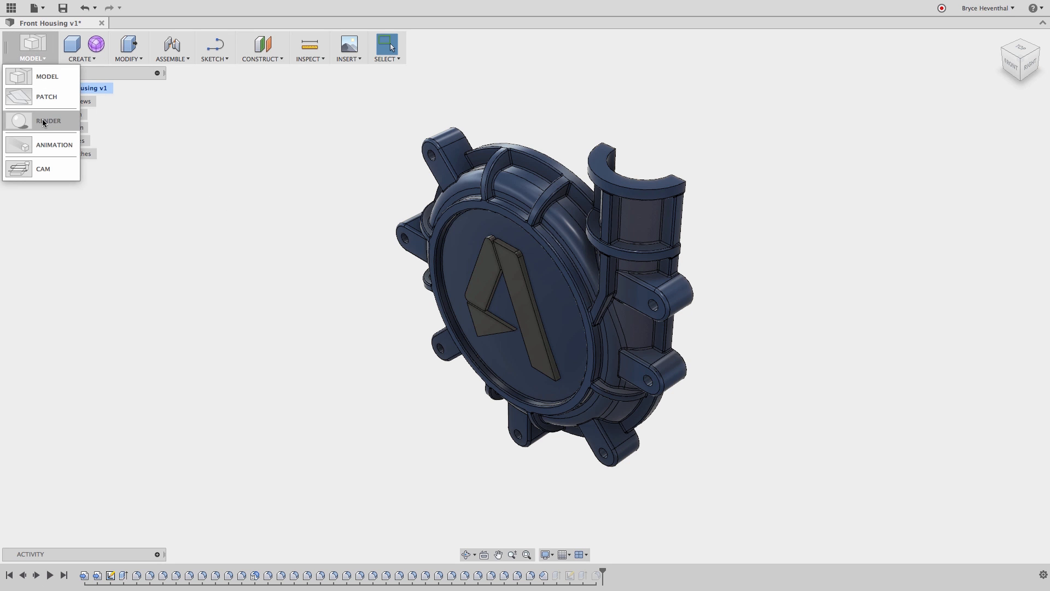
{"action": "left_click", "coordinate": [43, 168]}
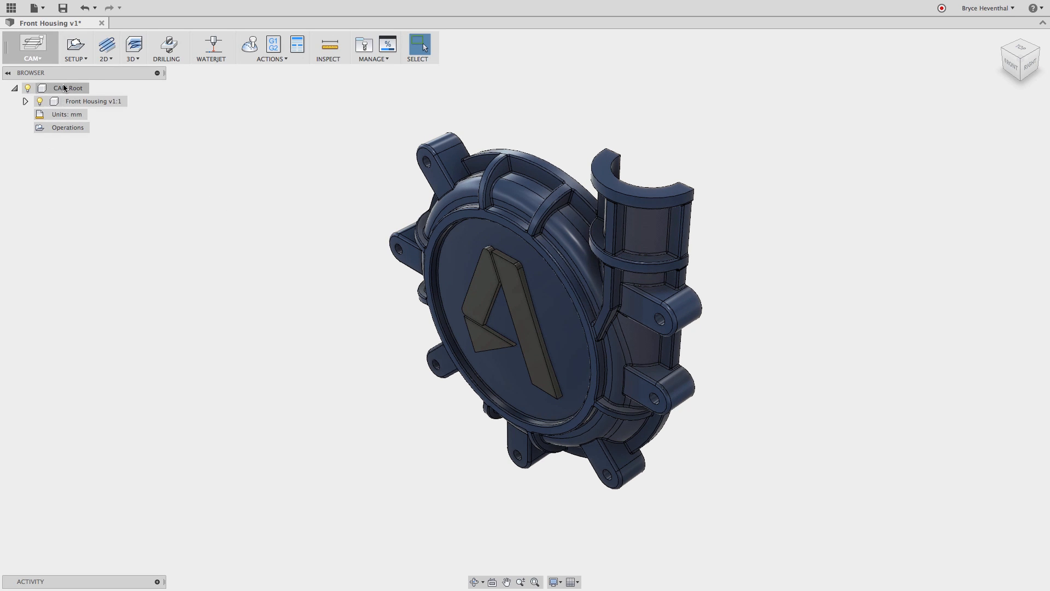
{"action": "mouse_move", "coordinate": [32, 46]}
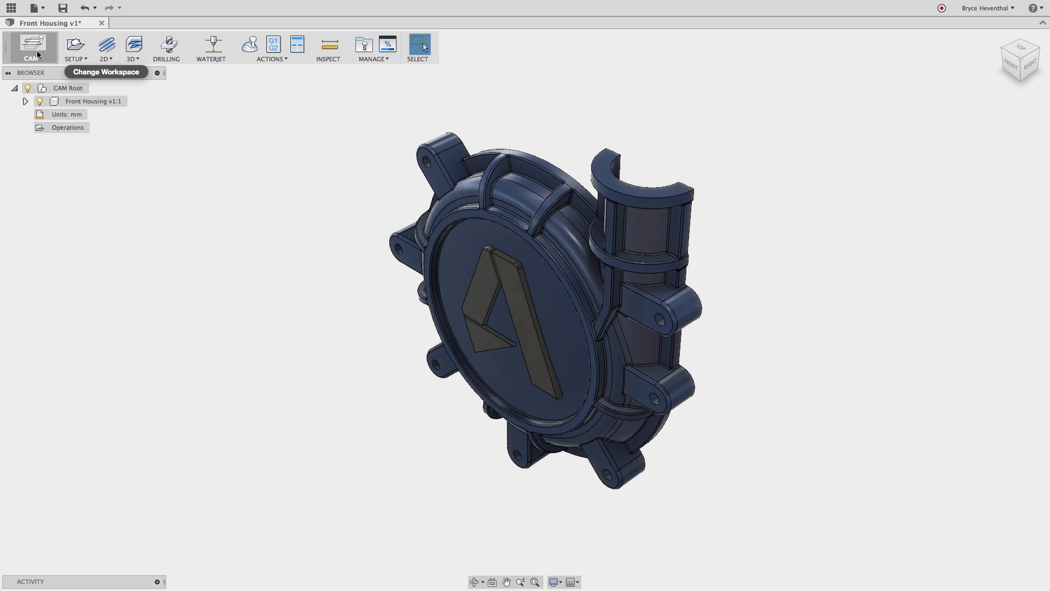
{"action": "left_click", "coordinate": [31, 46]}
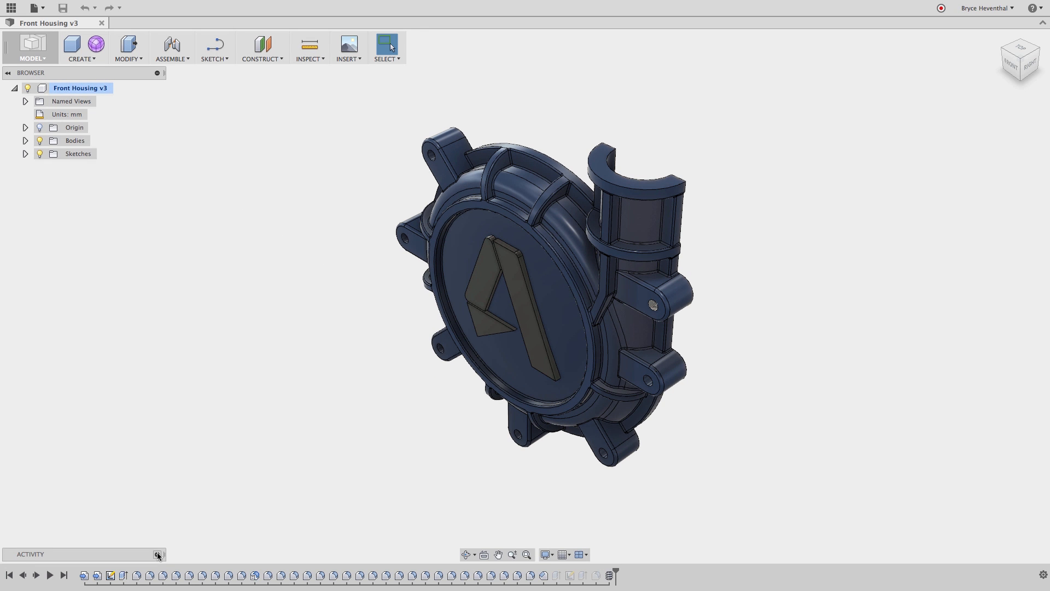
{"action": "left_click", "coordinate": [158, 554]}
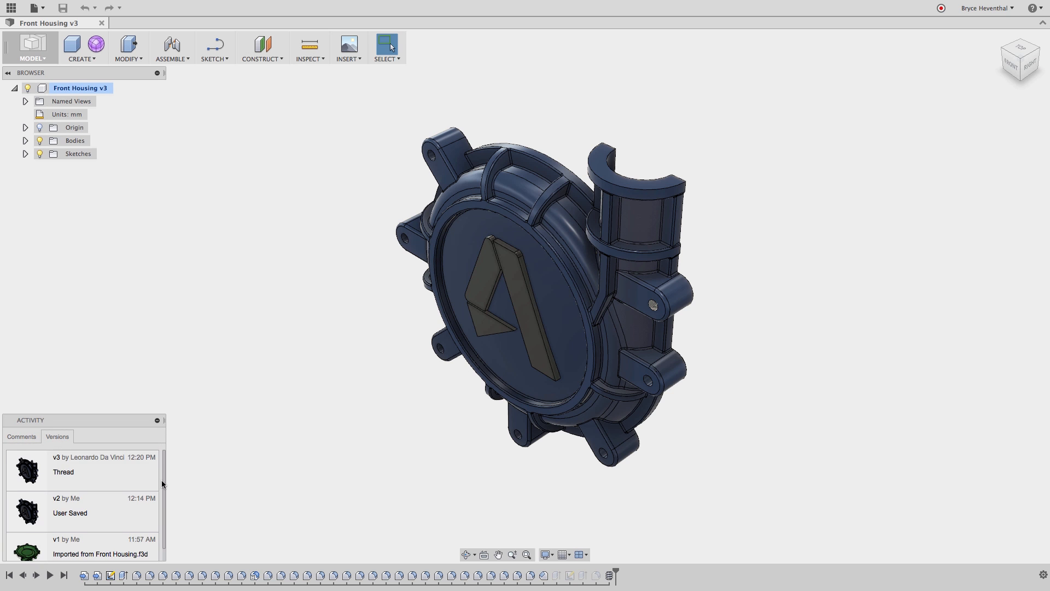
{"action": "mouse_move", "coordinate": [167, 468]}
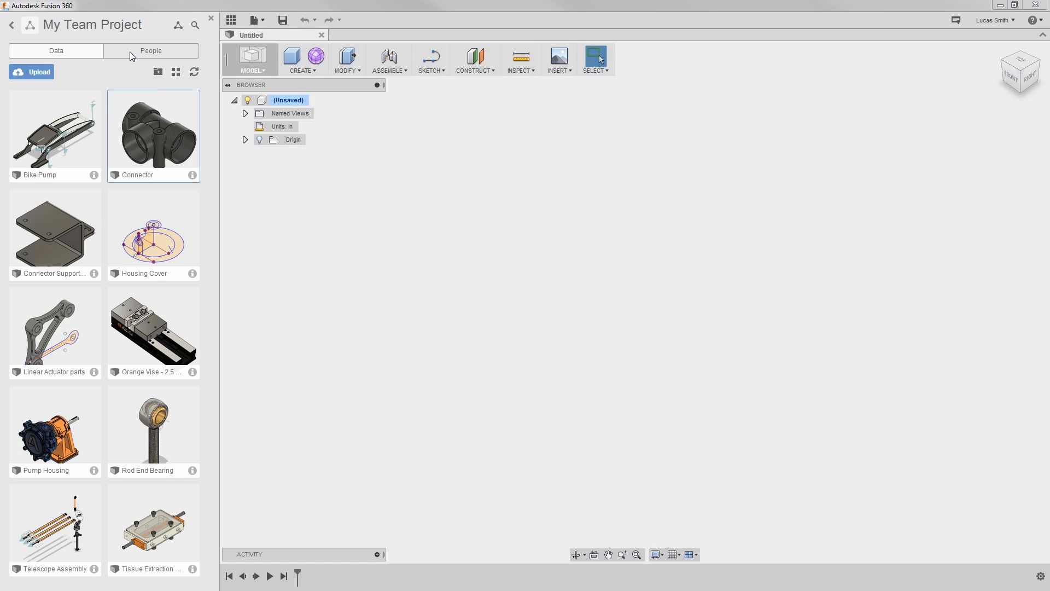
Load Pump Housing v2 from My Team Project in the Data Panel
{"action": "left_click", "coordinate": [55, 431]}
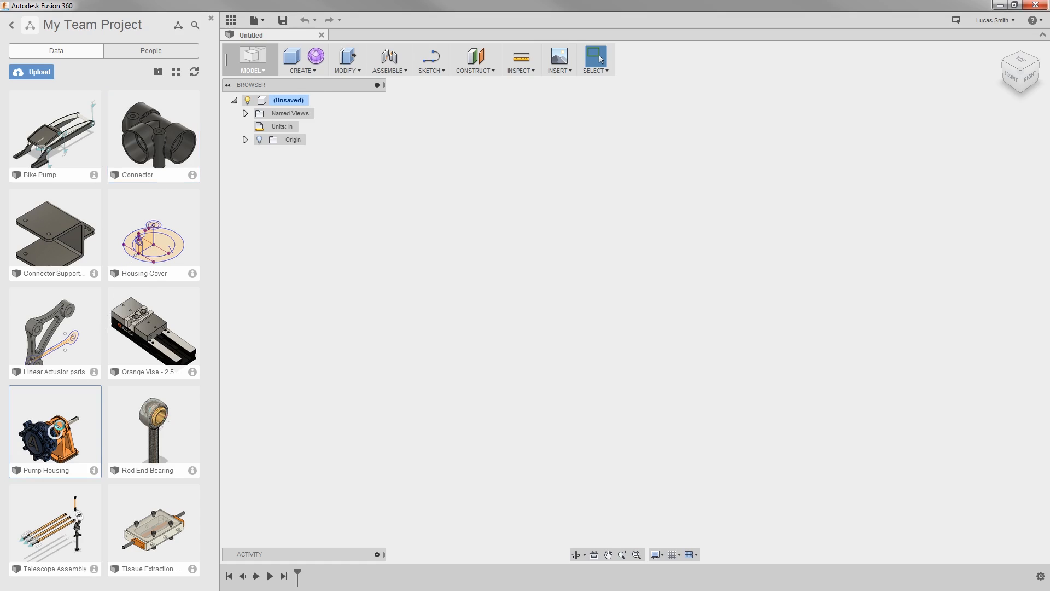
{"action": "double_click", "coordinate": [55, 431]}
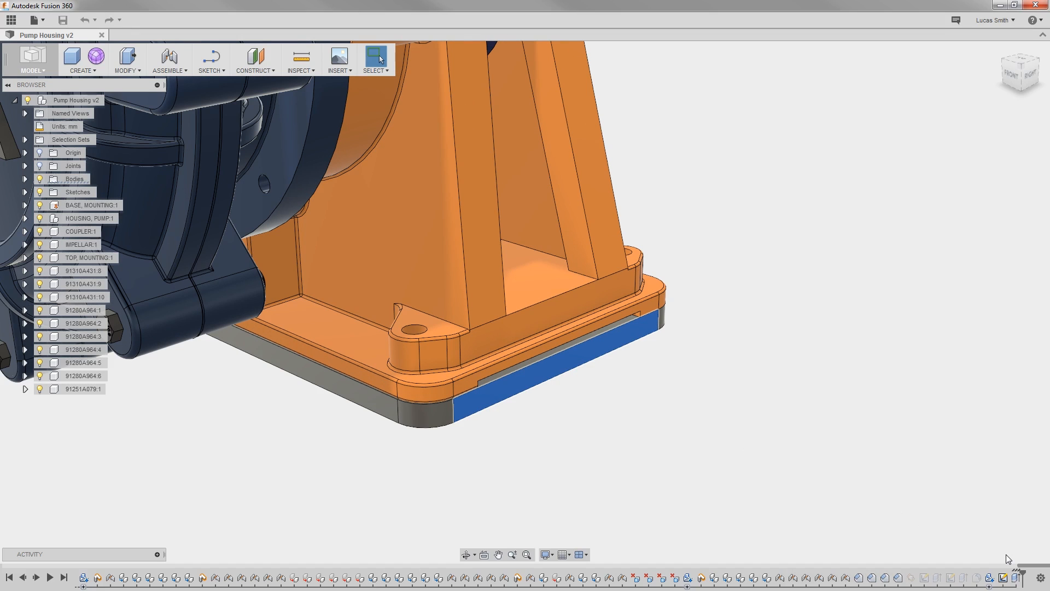
{"action": "mouse_move", "coordinate": [1013, 577]}
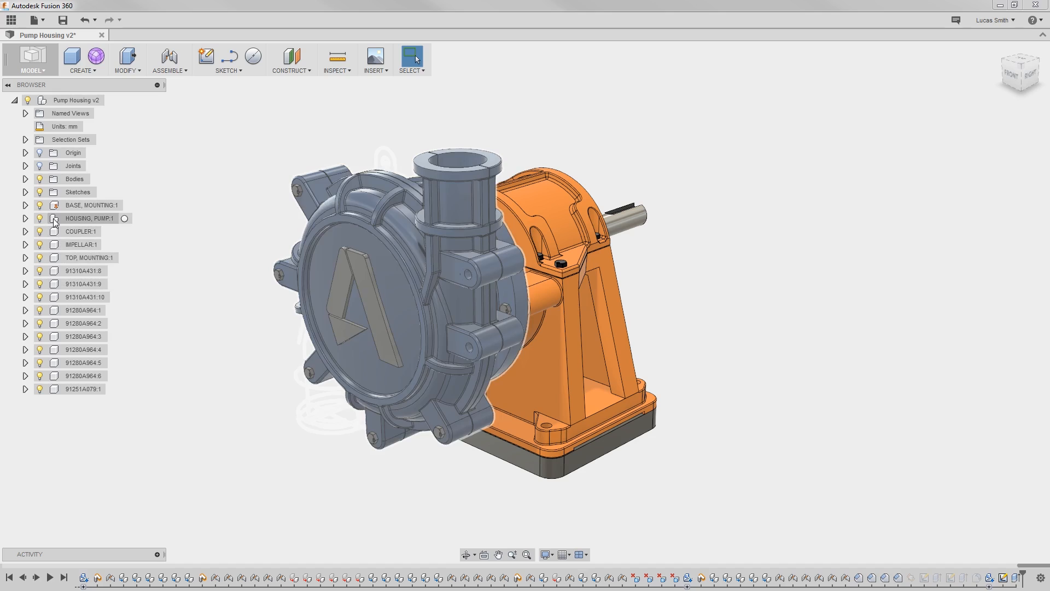
Expand the browser's Sketches folder so Sketch4 and its curves appear on the assembly
{"action": "left_click", "coordinate": [24, 217]}
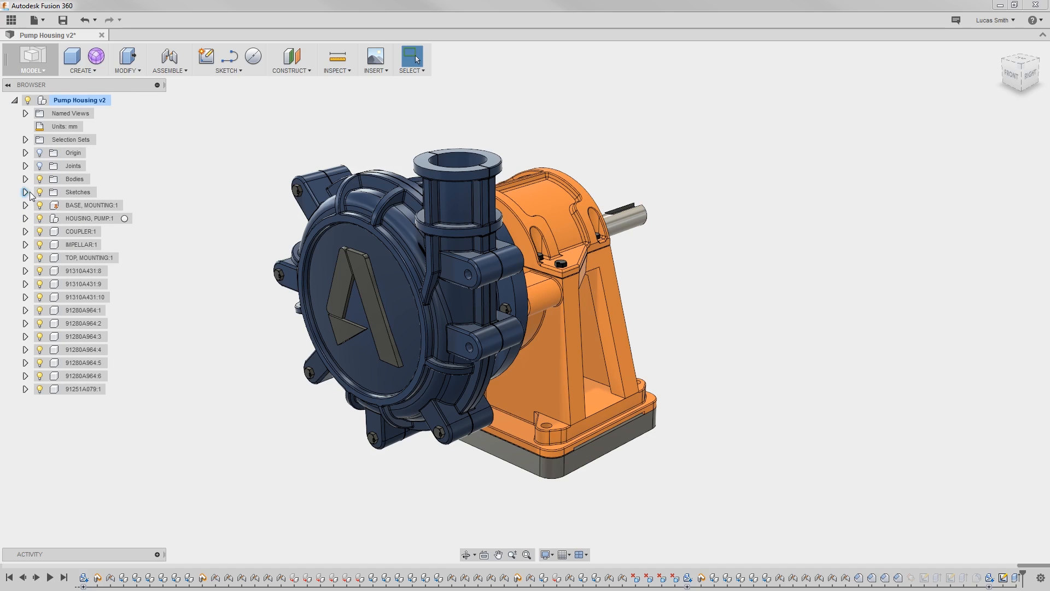
{"action": "left_click", "coordinate": [26, 192]}
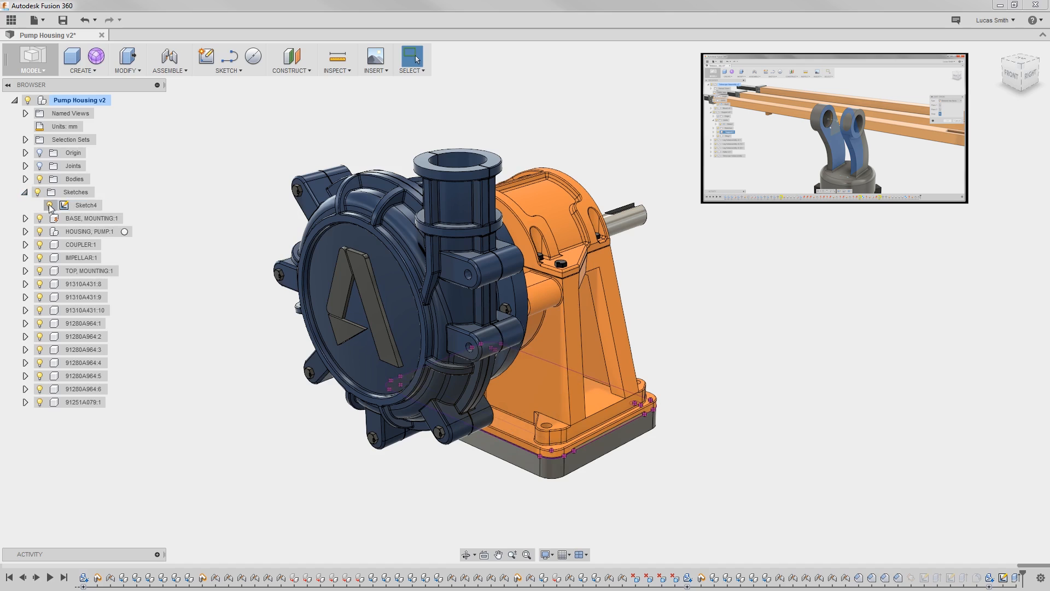